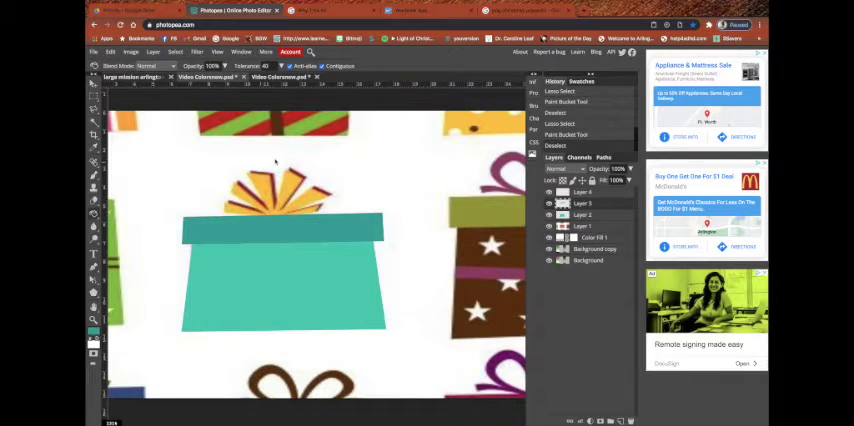
mouse_move(192, 174)
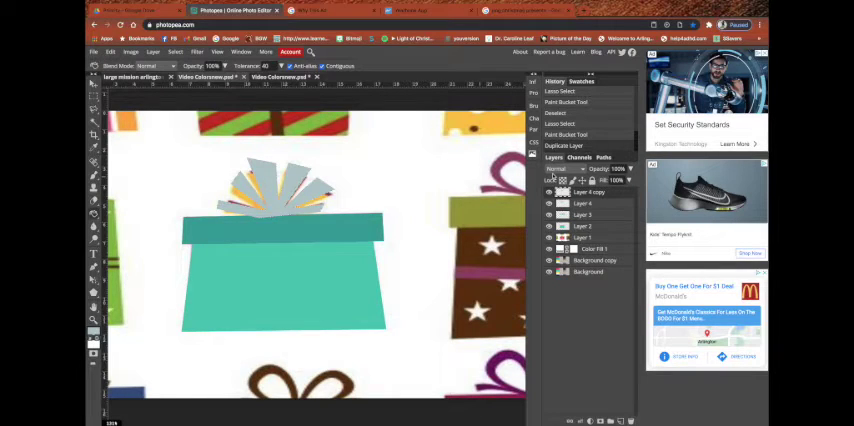
Fill the bow ray shapes with silver-grey and white facets using the Paint Bucket
left_click(548, 192)
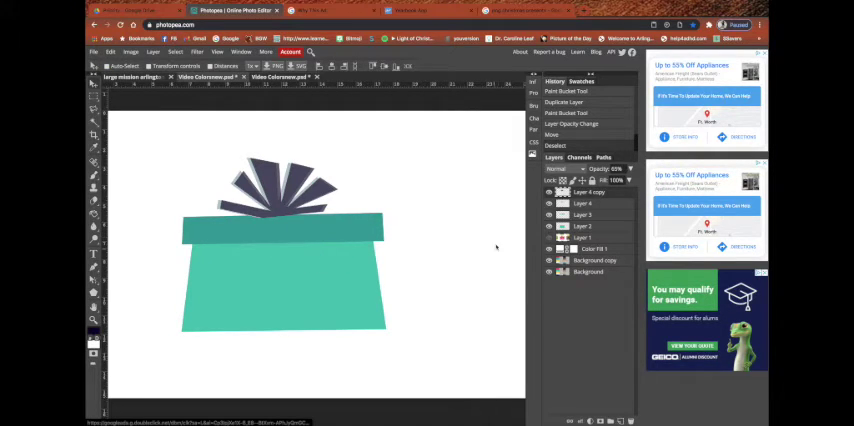
Hide the gift-pattern background layer, leaving the teal box and bow on white
left_click(588, 192)
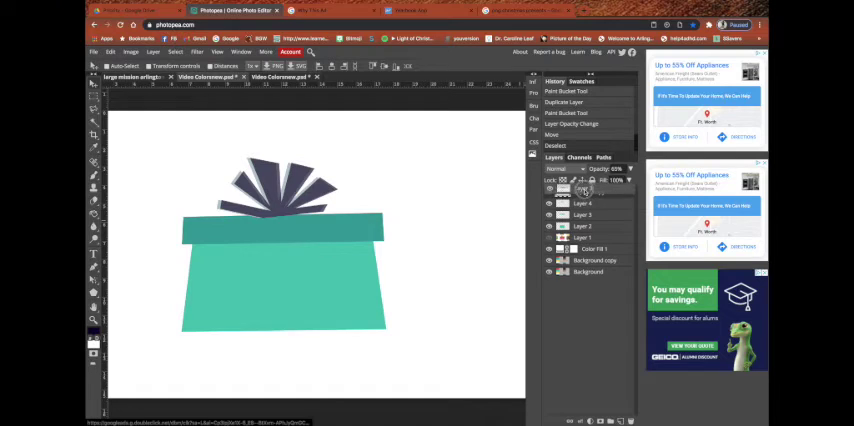